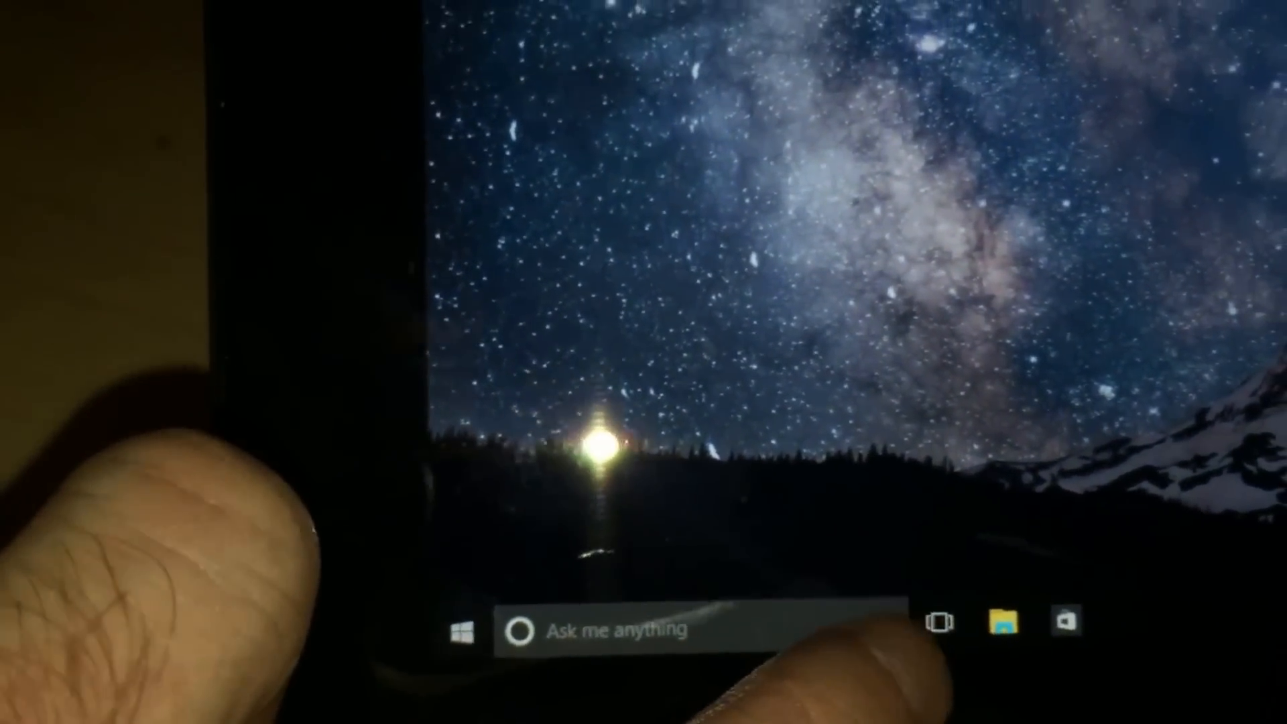
# Open Cortana from the taskbar 'Ask me anything' box so it shows 'How can I help'.
pyautogui.click(519, 630)
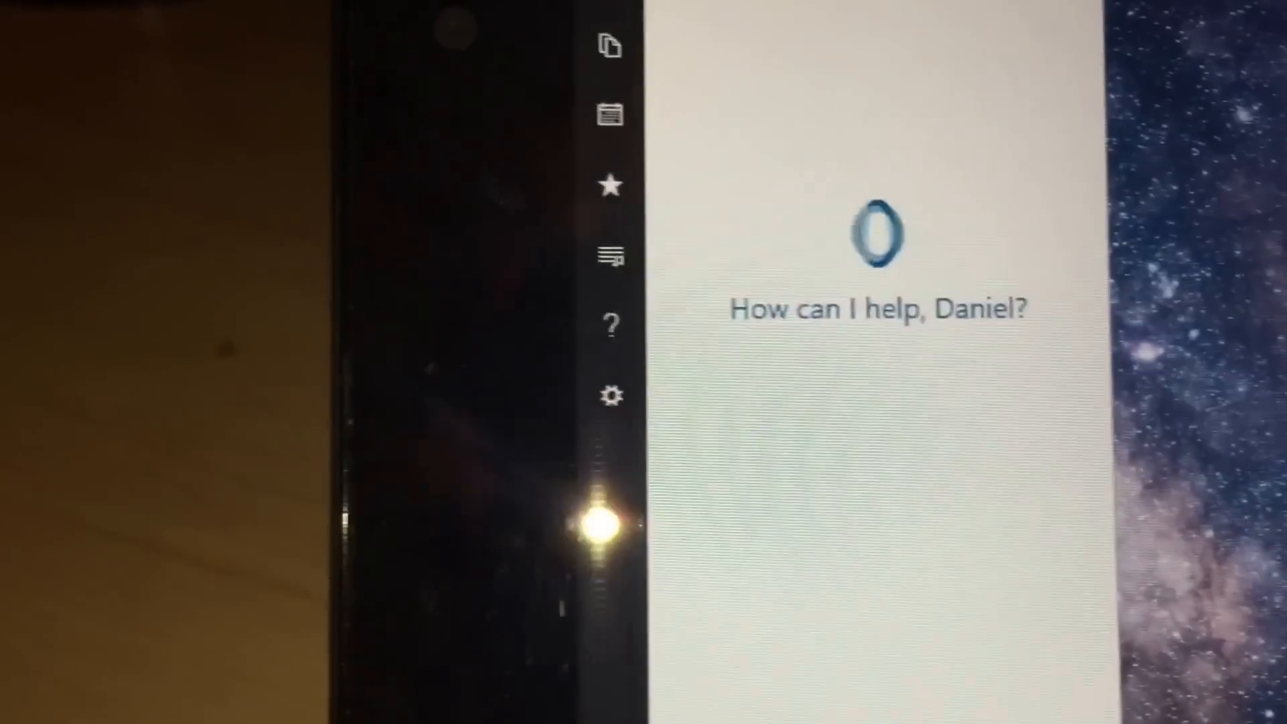